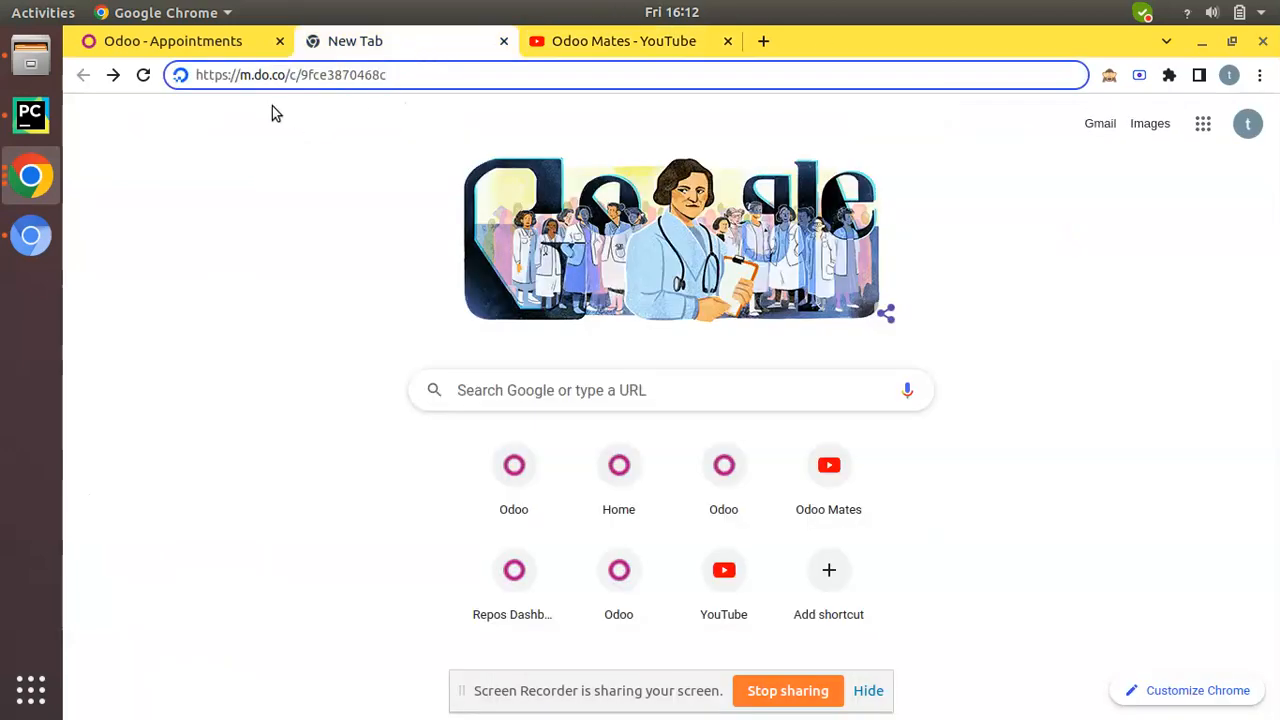
mouse_move(428, 100)
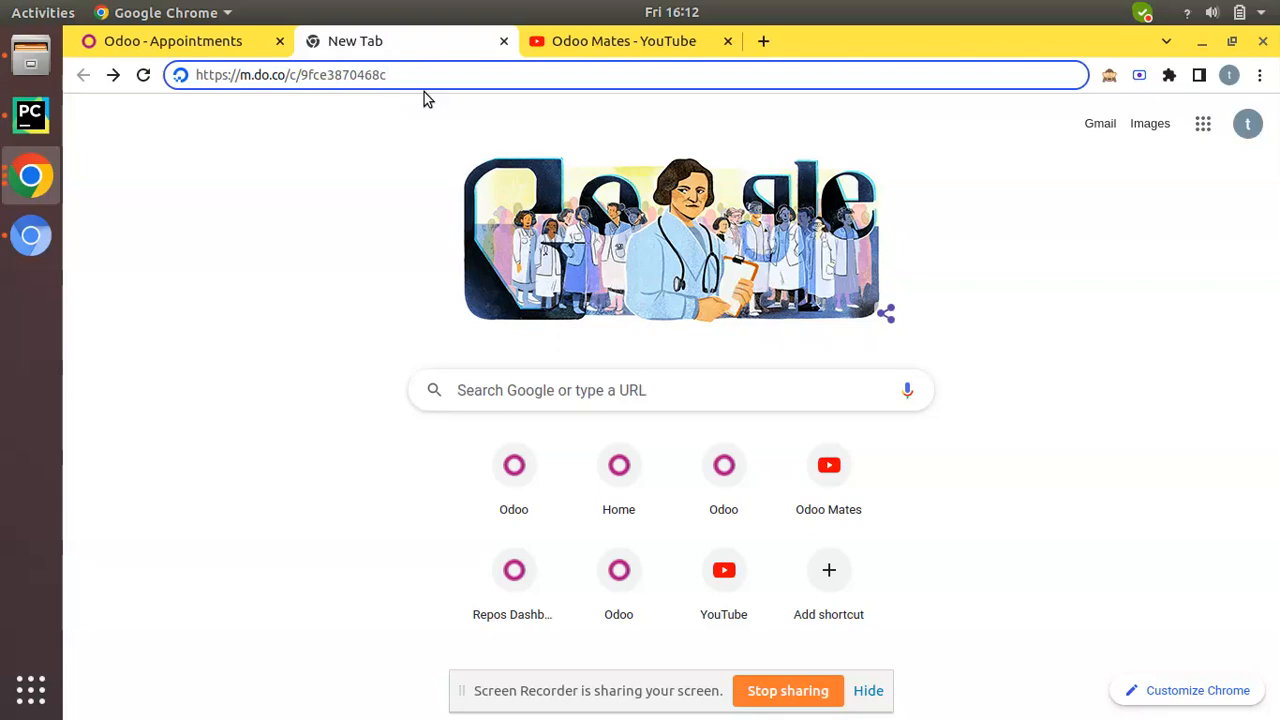
Load the m.do.co referral URL so the DigitalOcean homepage with the free-credit offer appears.
key(Return)
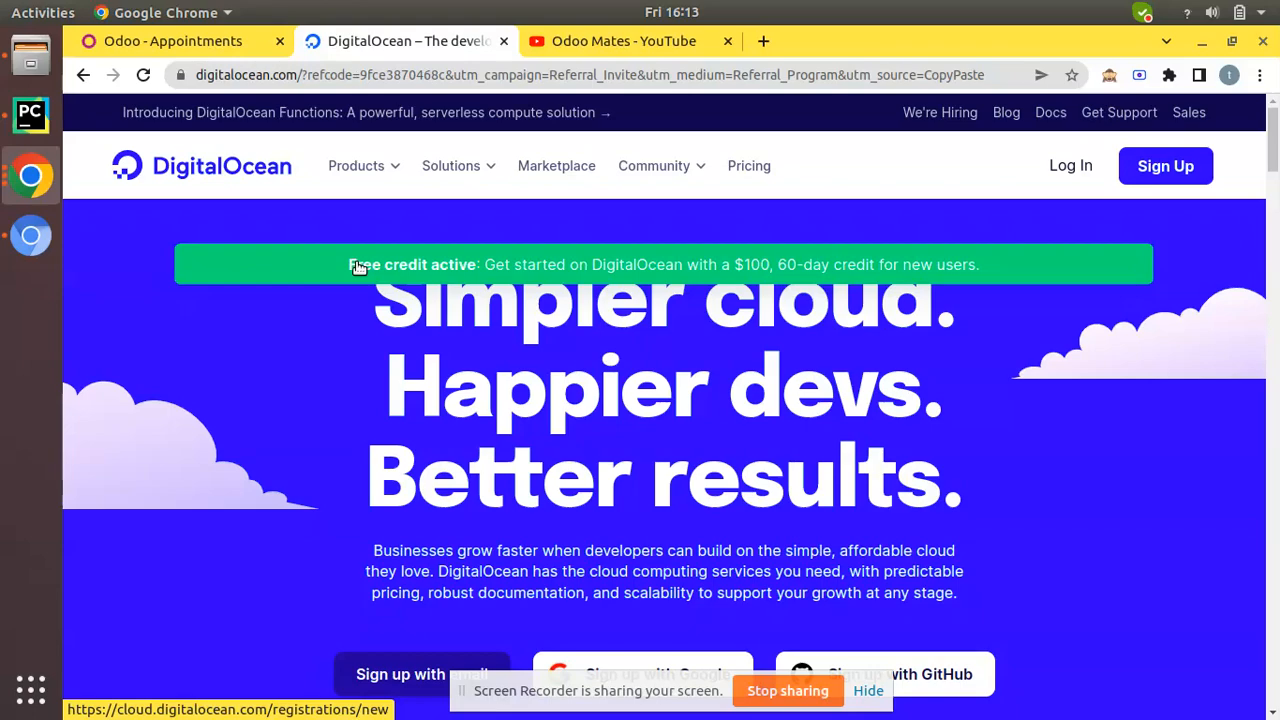
scroll(down, 3)
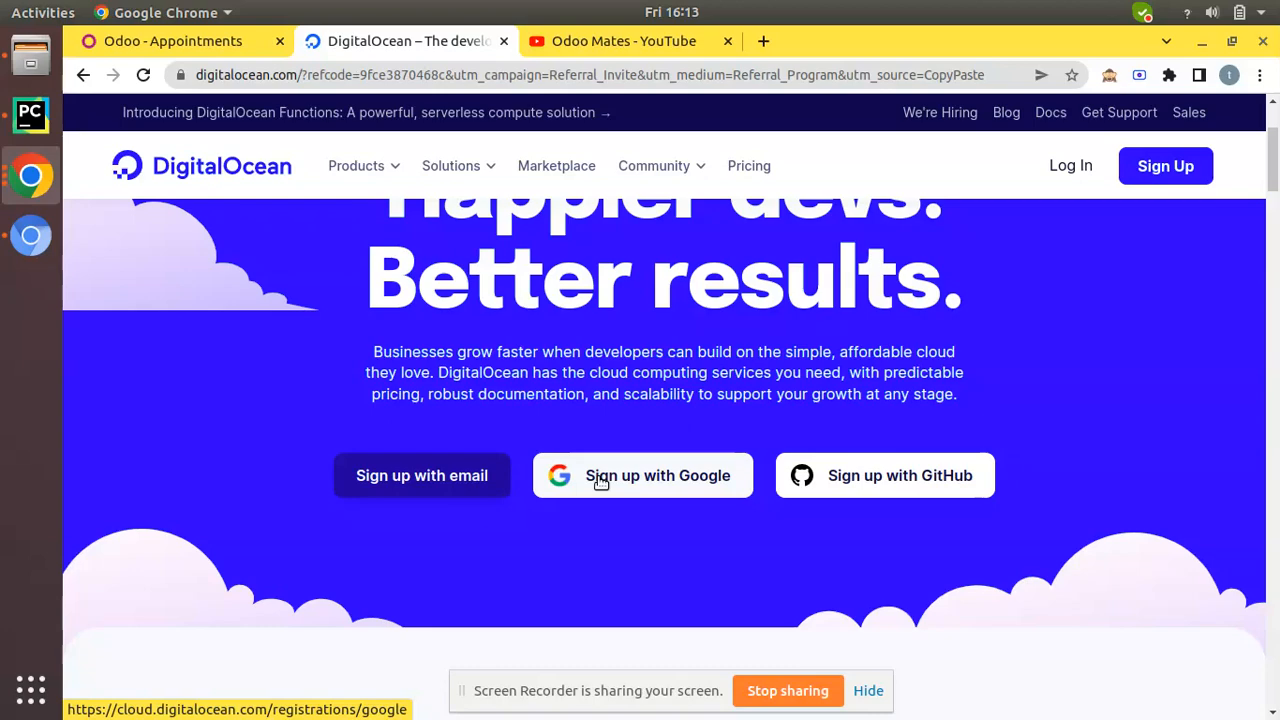
mouse_move(648, 496)
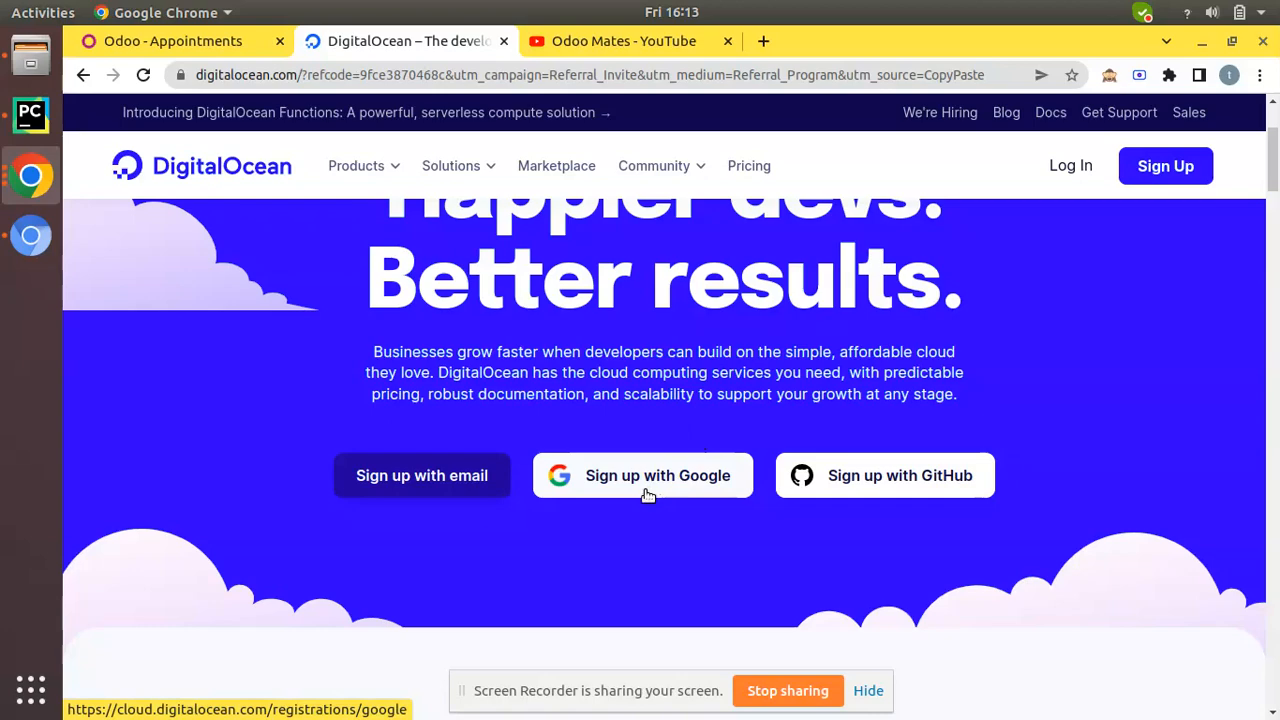
mouse_move(658, 500)
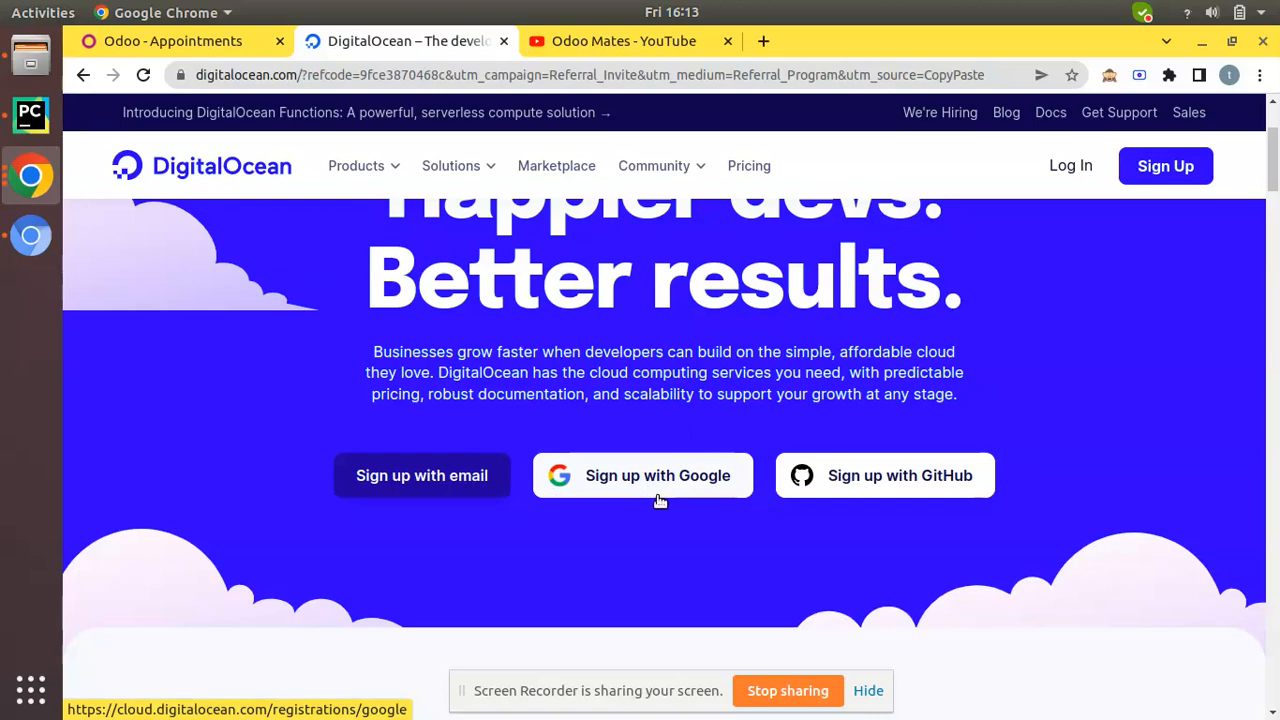
scroll(up, 3)
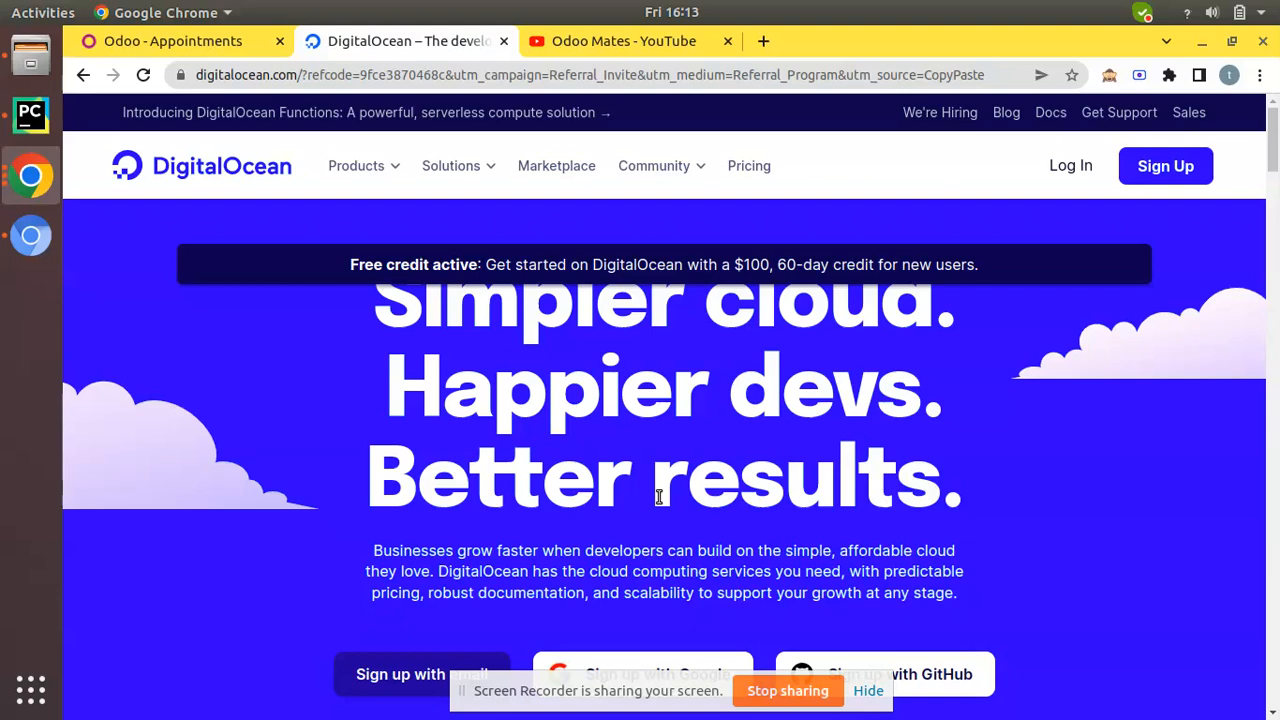
scroll(down, 3)
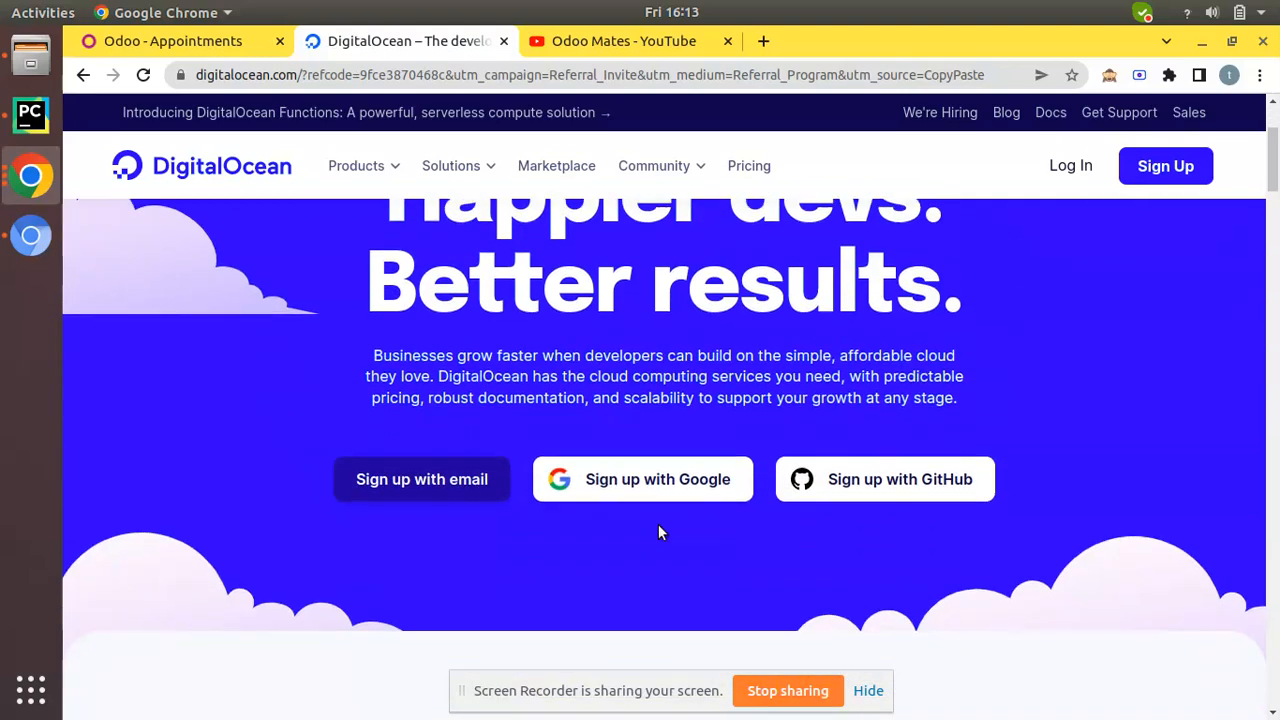
scroll(up, 3)
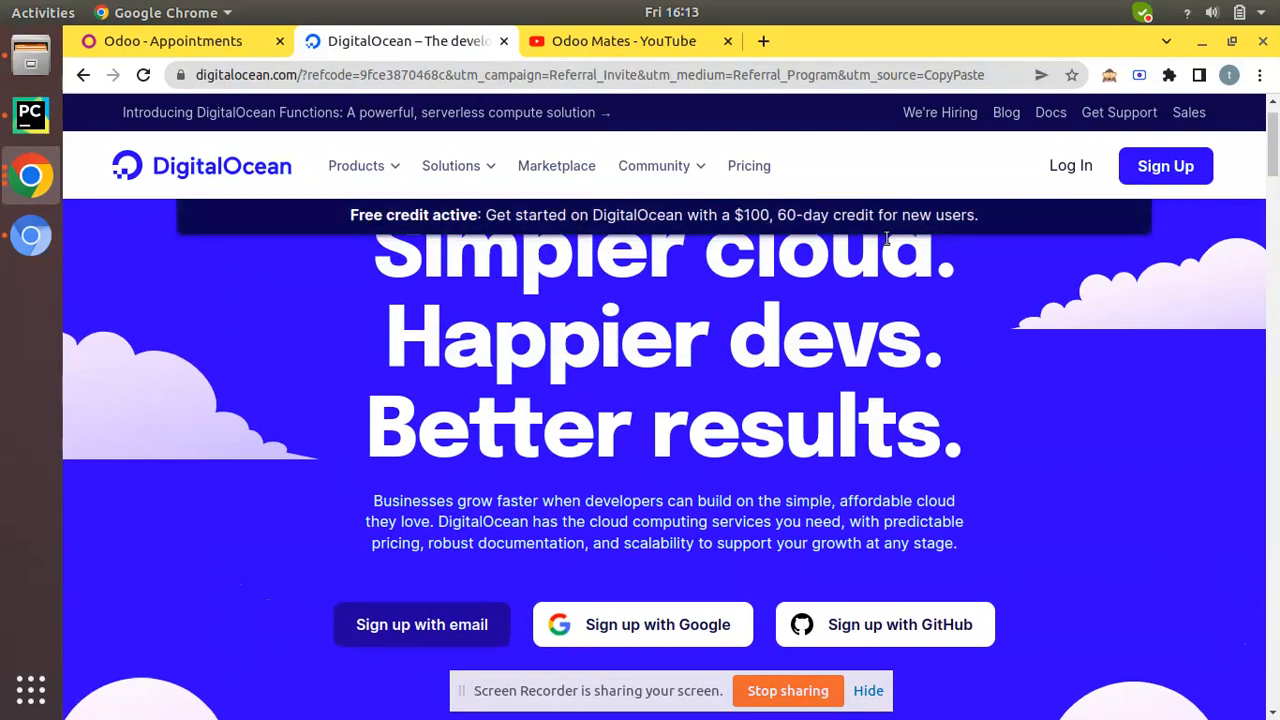
scroll(down, 3)
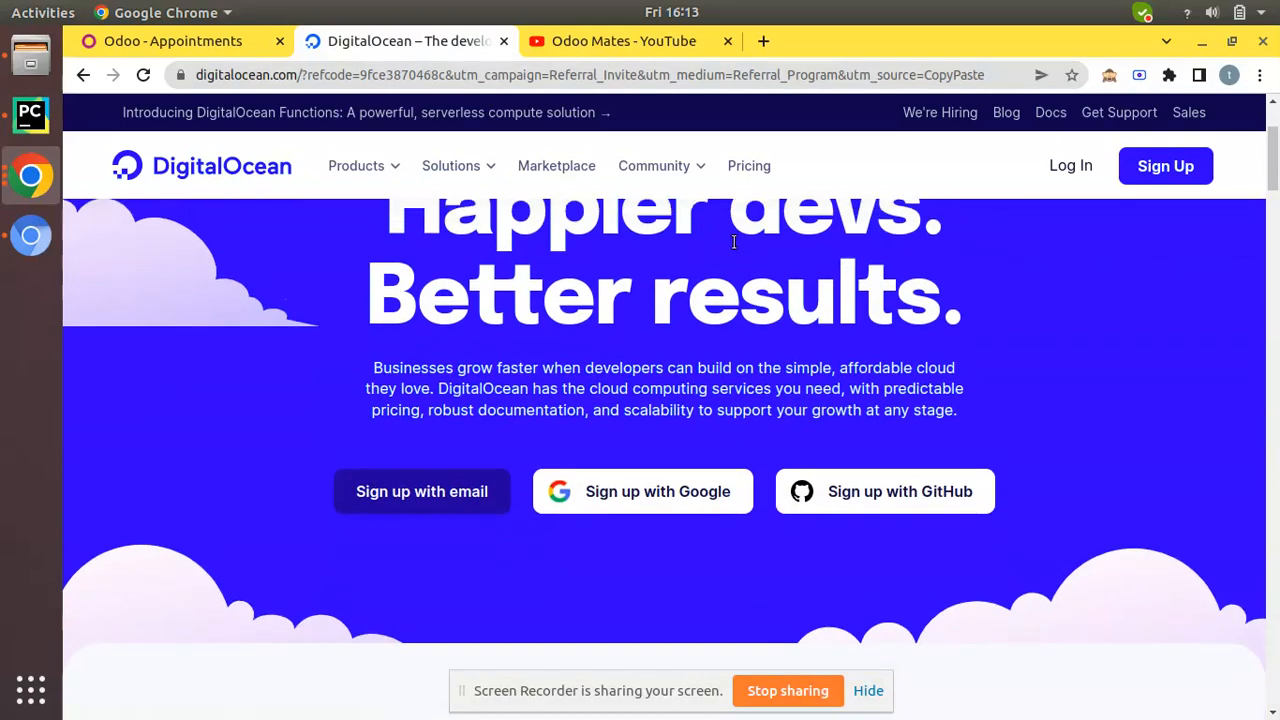
scroll(up, 3)
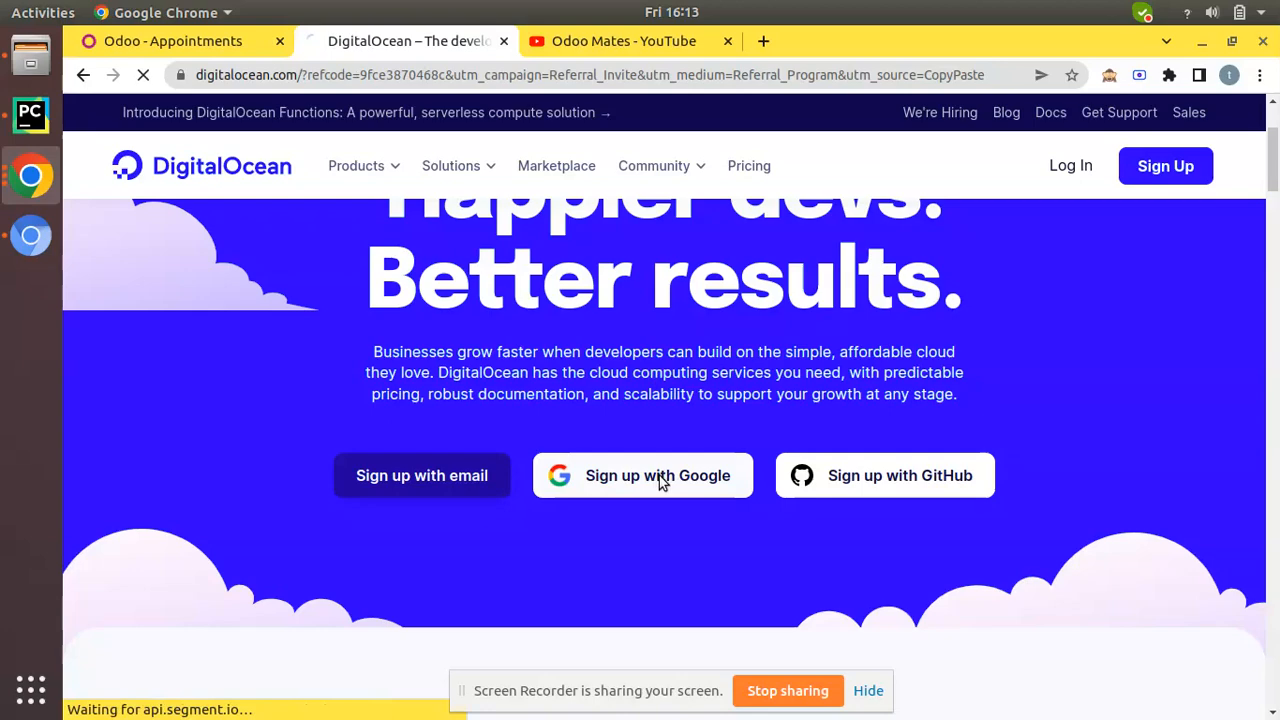
Sign up with Google and continue with the existing Google account to start registration.
click(642, 476)
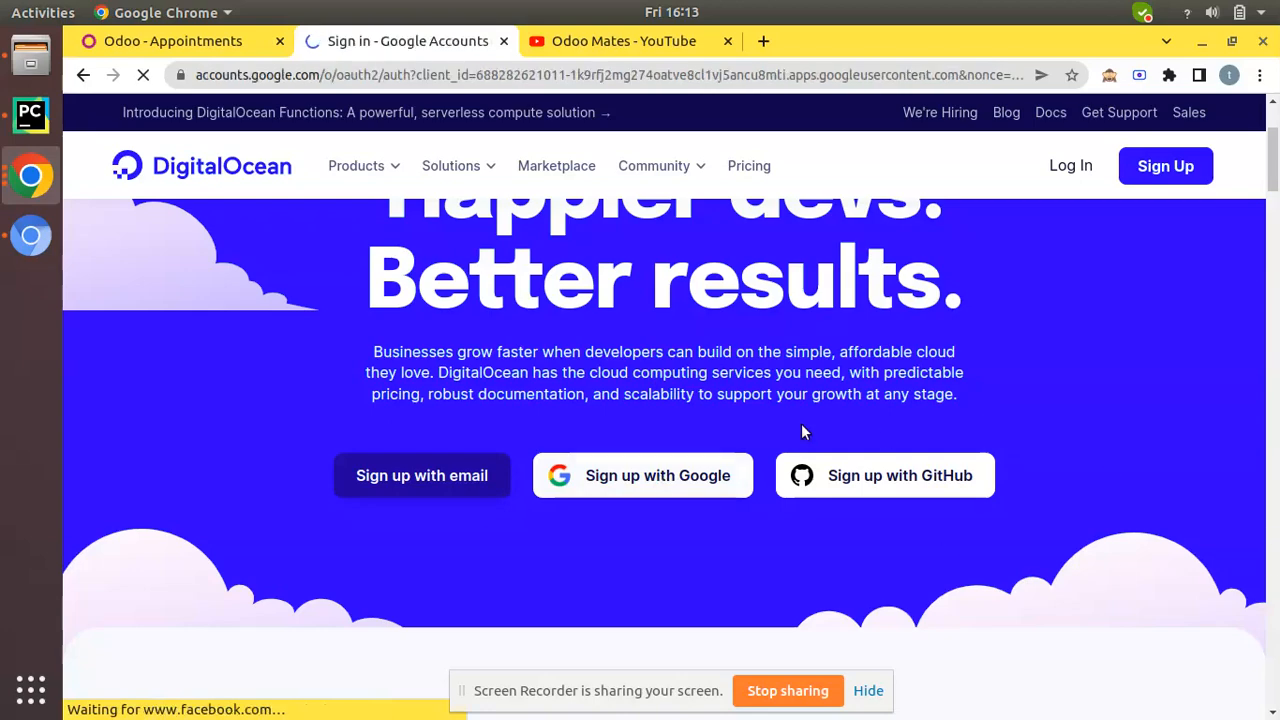
click(642, 476)
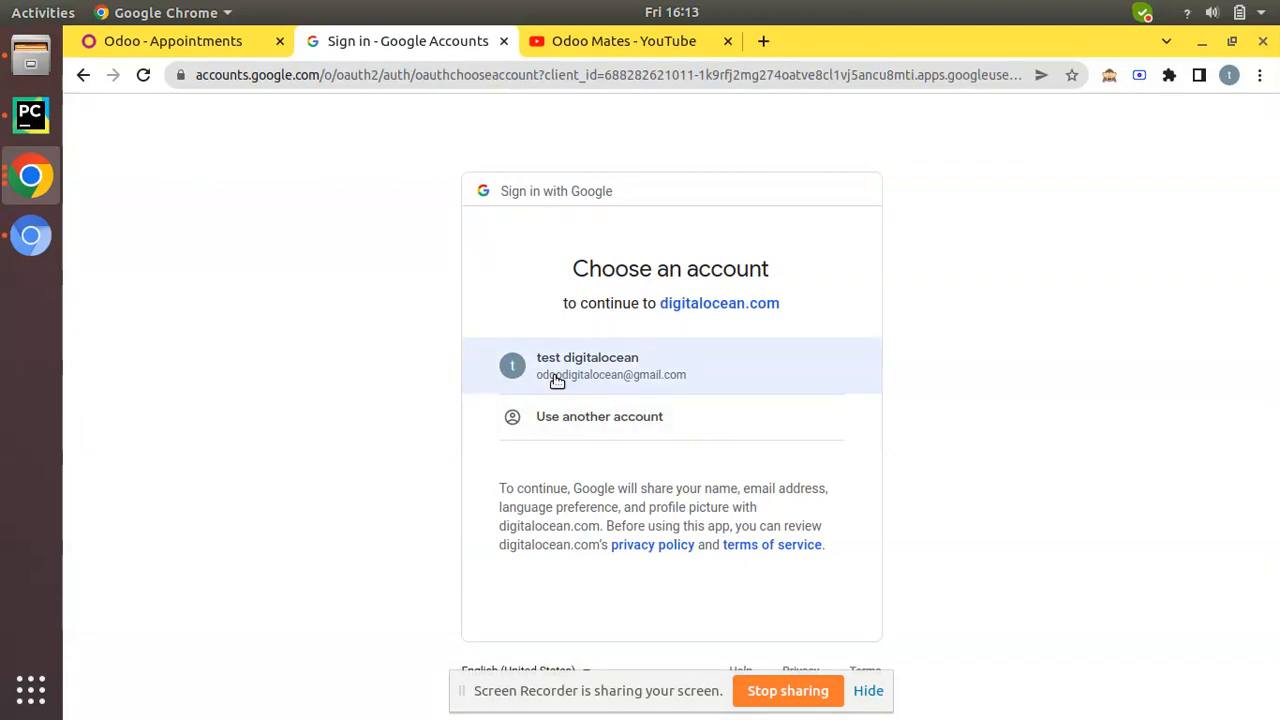
click(670, 364)
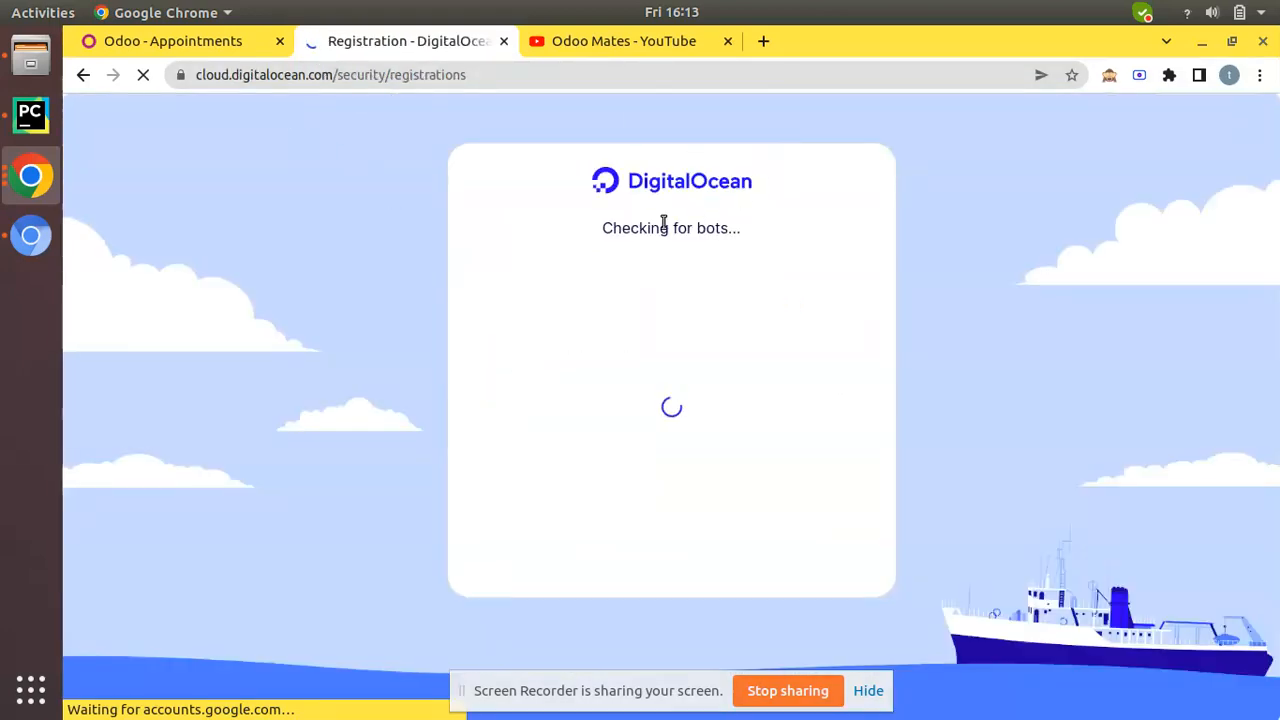
mouse_move(768, 262)
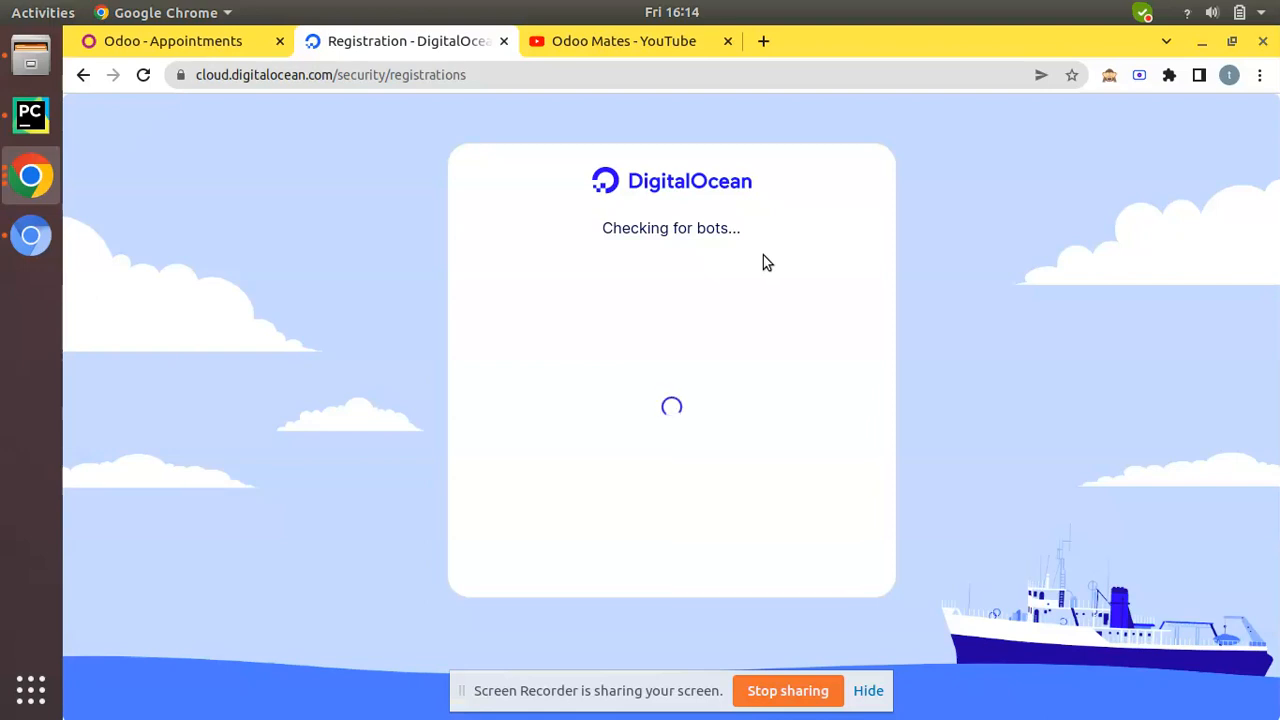
mouse_move(700, 264)
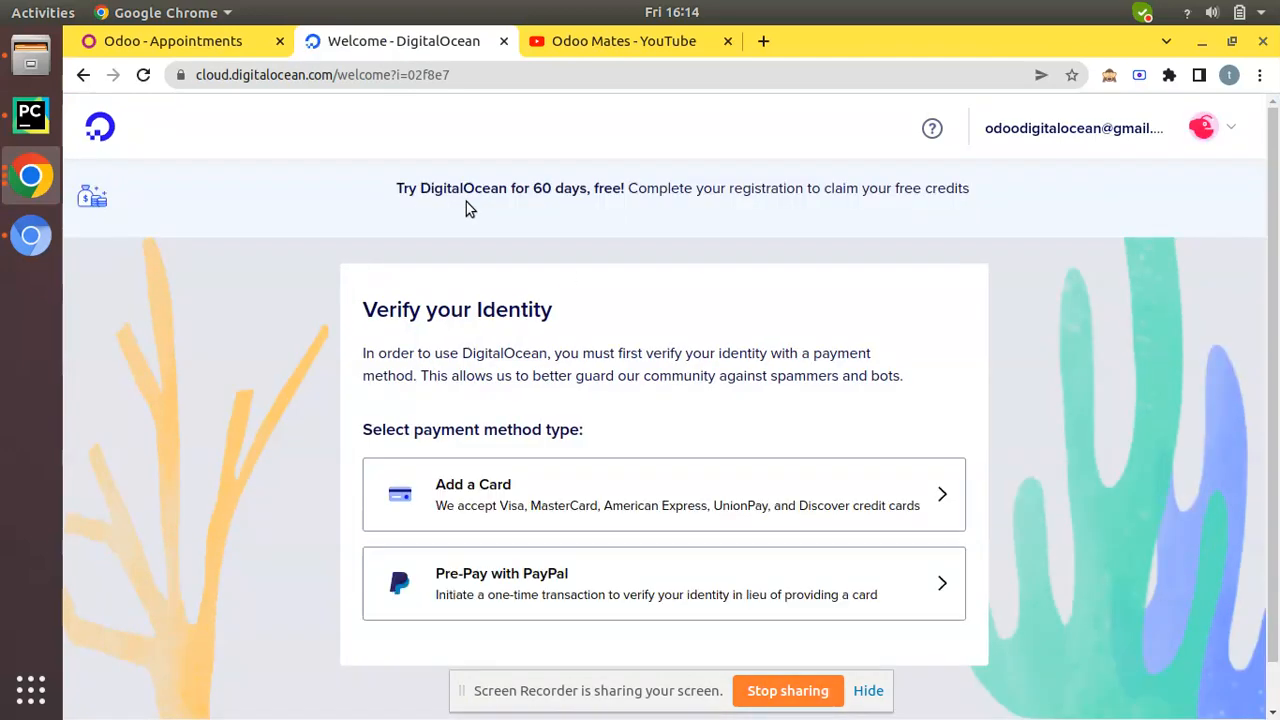
mouse_move(628, 206)
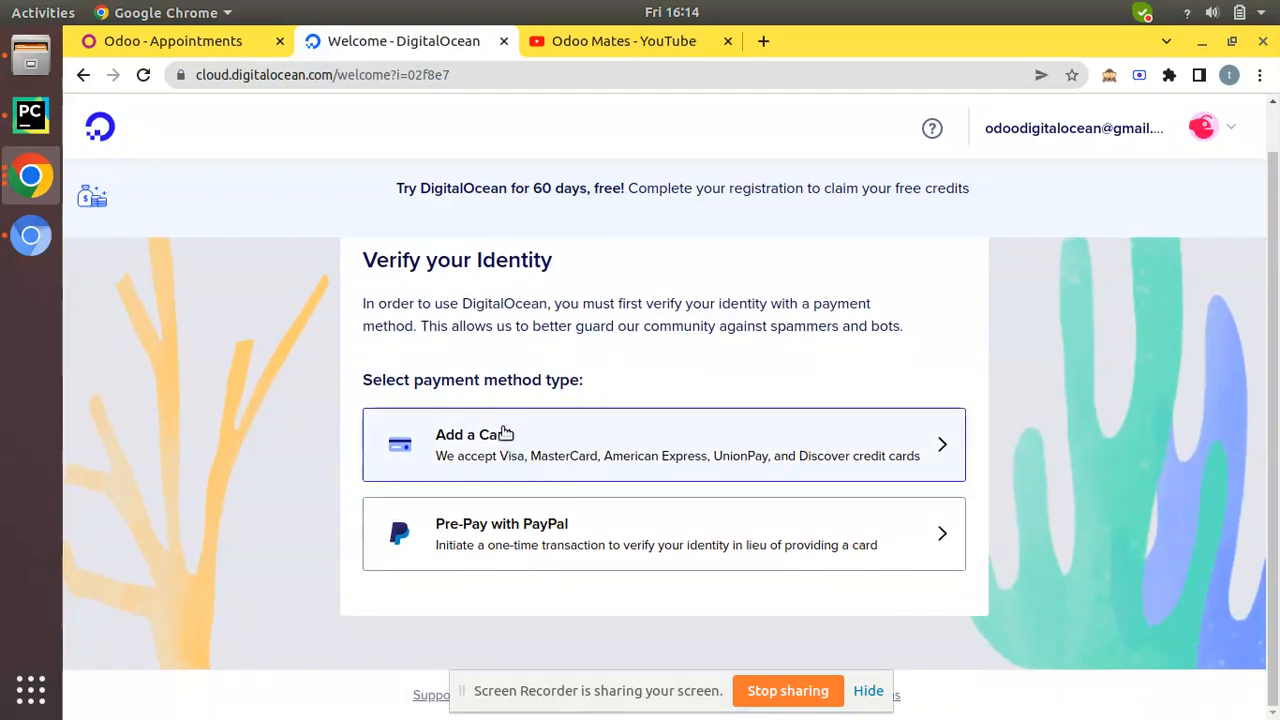
mouse_move(536, 468)
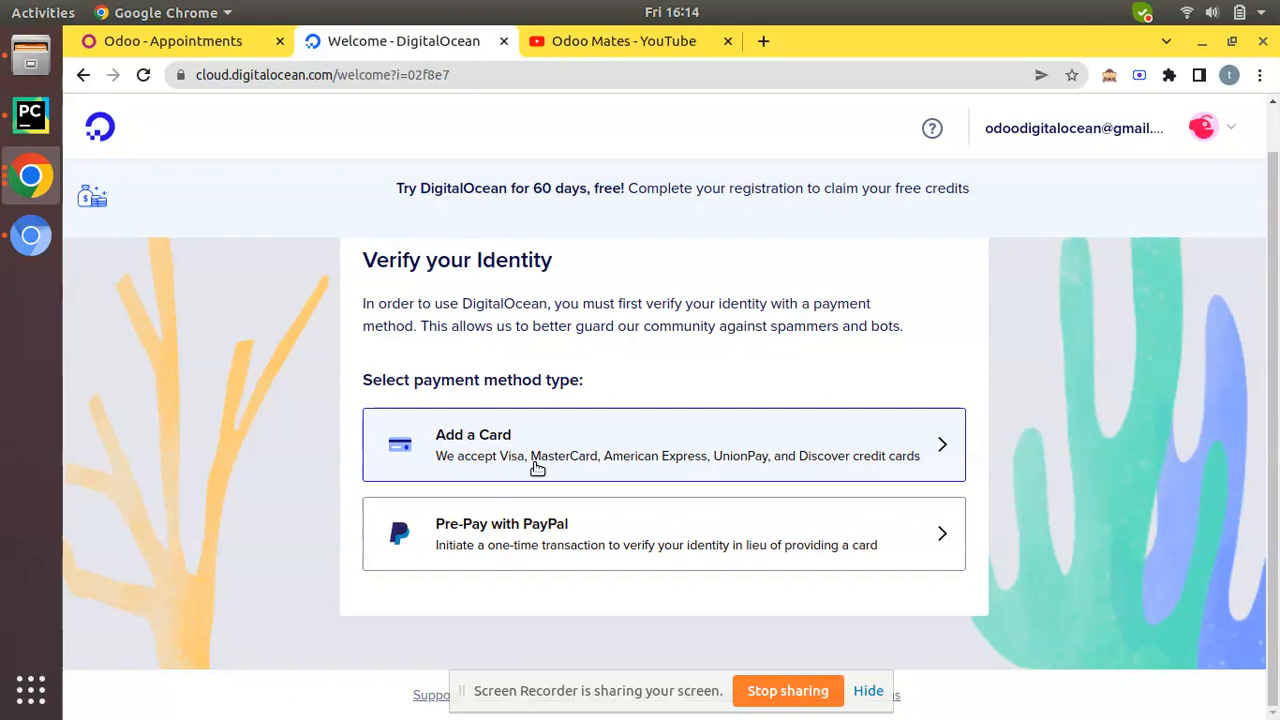
Verify identity by adding a card with number, cardholder name and billing address, then submit.
click(664, 444)
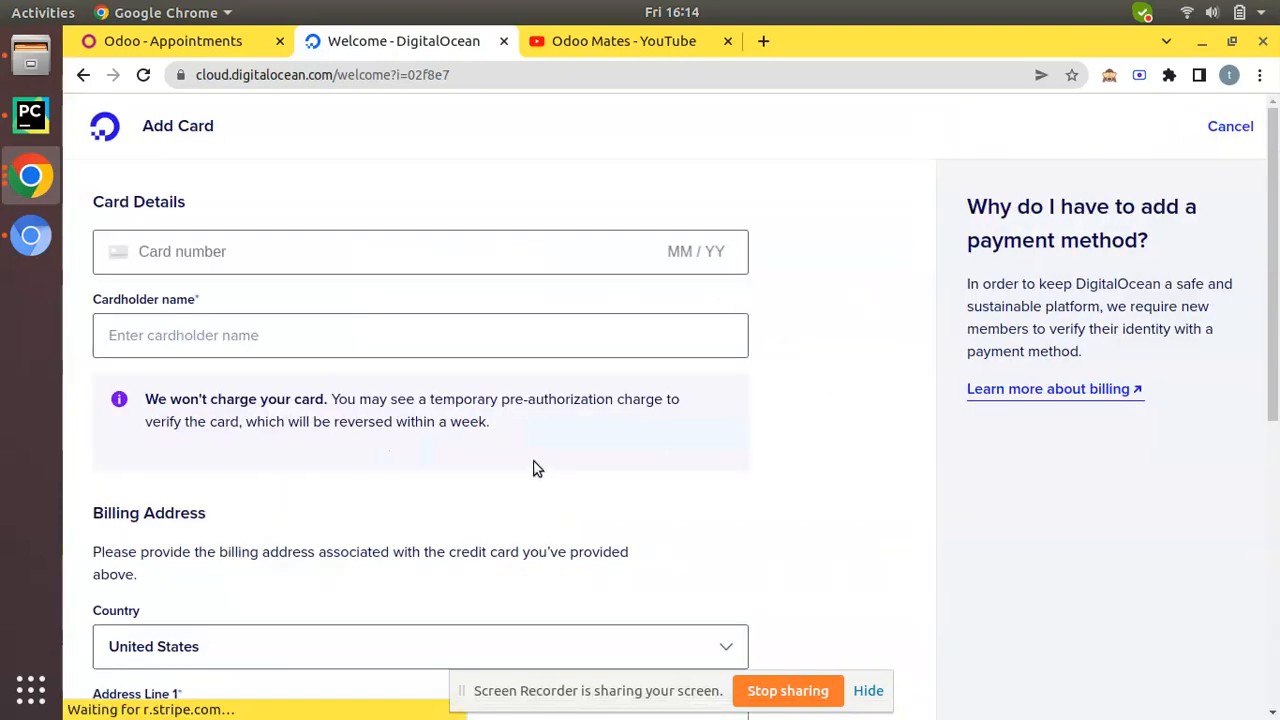
click(400, 252)
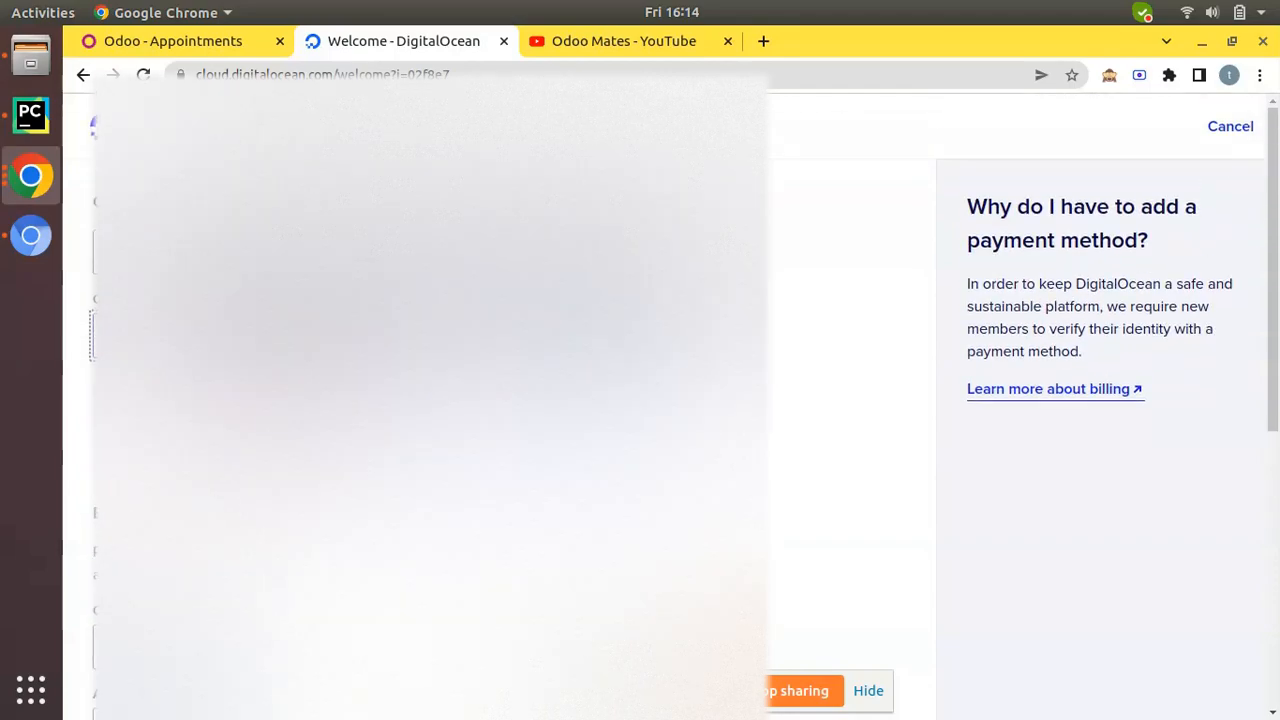
scroll(down, 3)
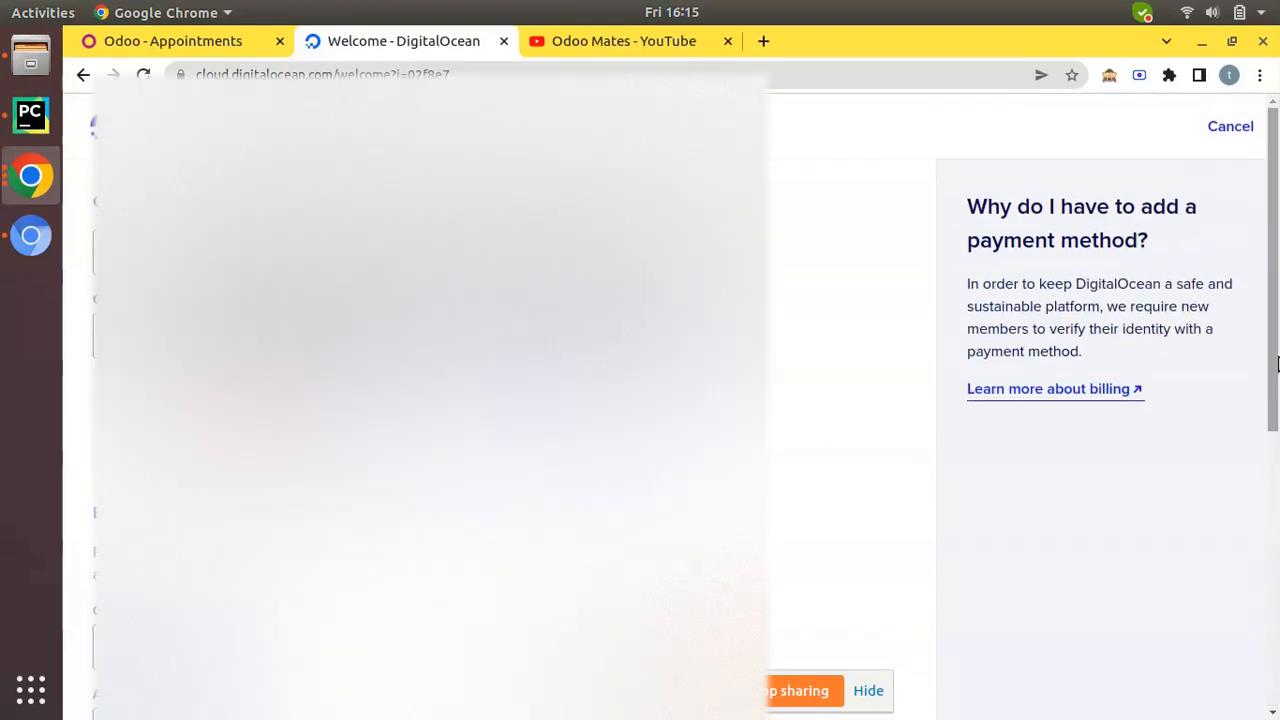
scroll(up, 3)
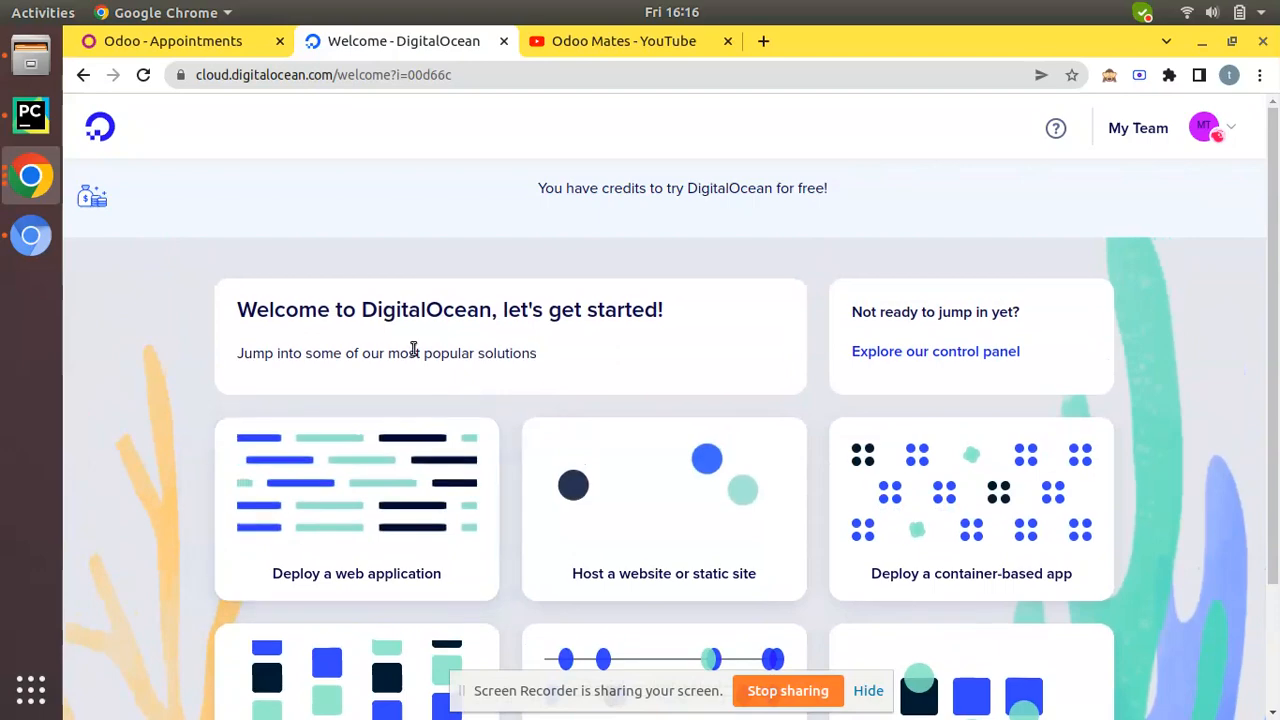
mouse_move(356, 324)
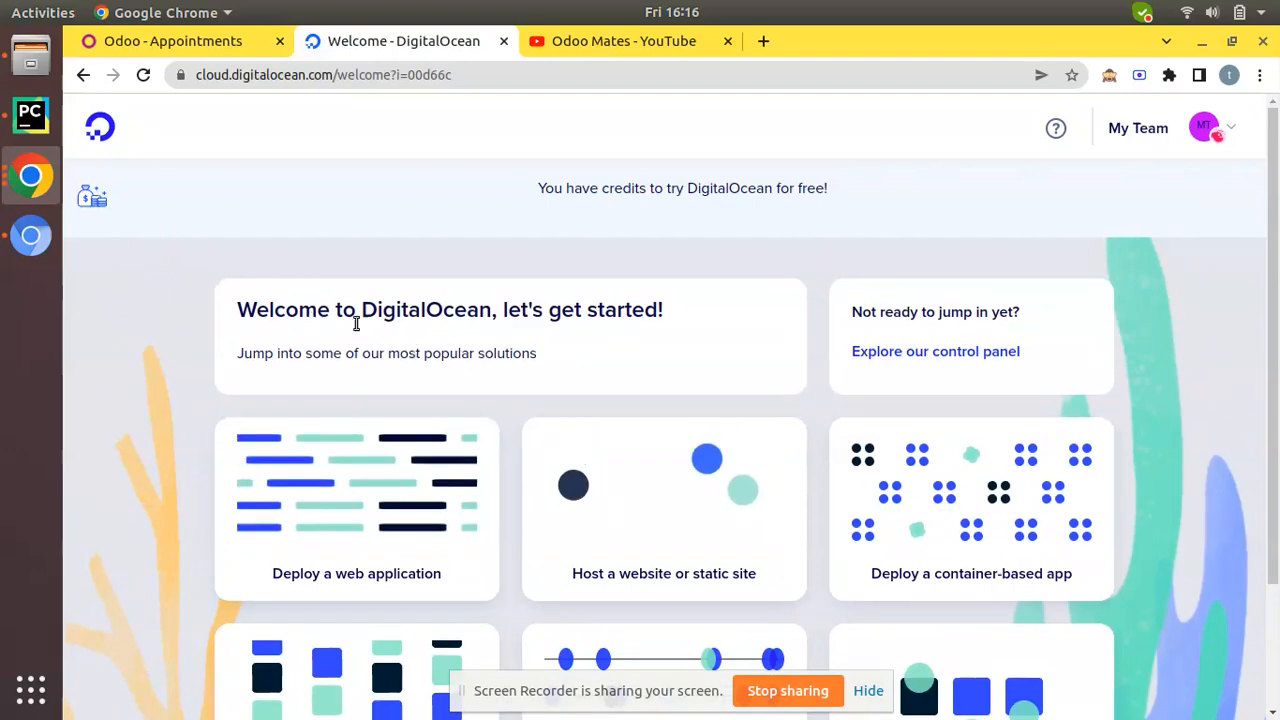
Show the account menu from the avatar on the welcome dashboard.
scroll(down, 3)
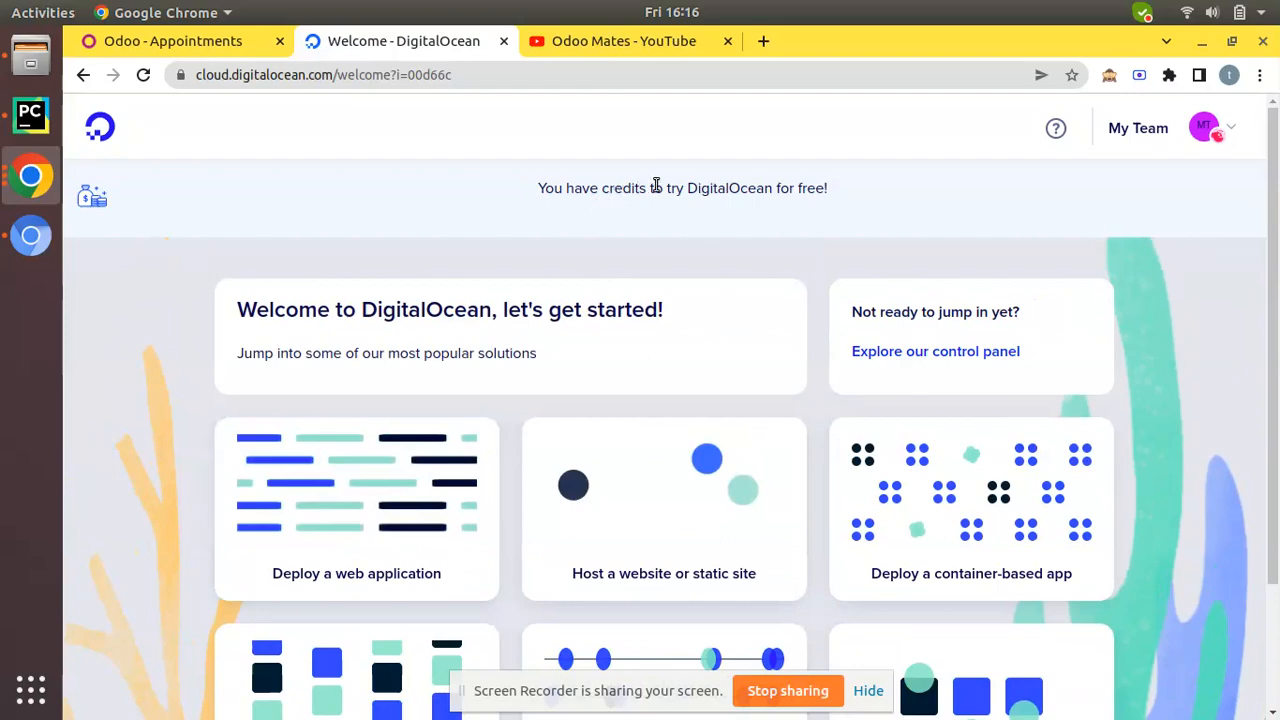
mouse_move(732, 188)
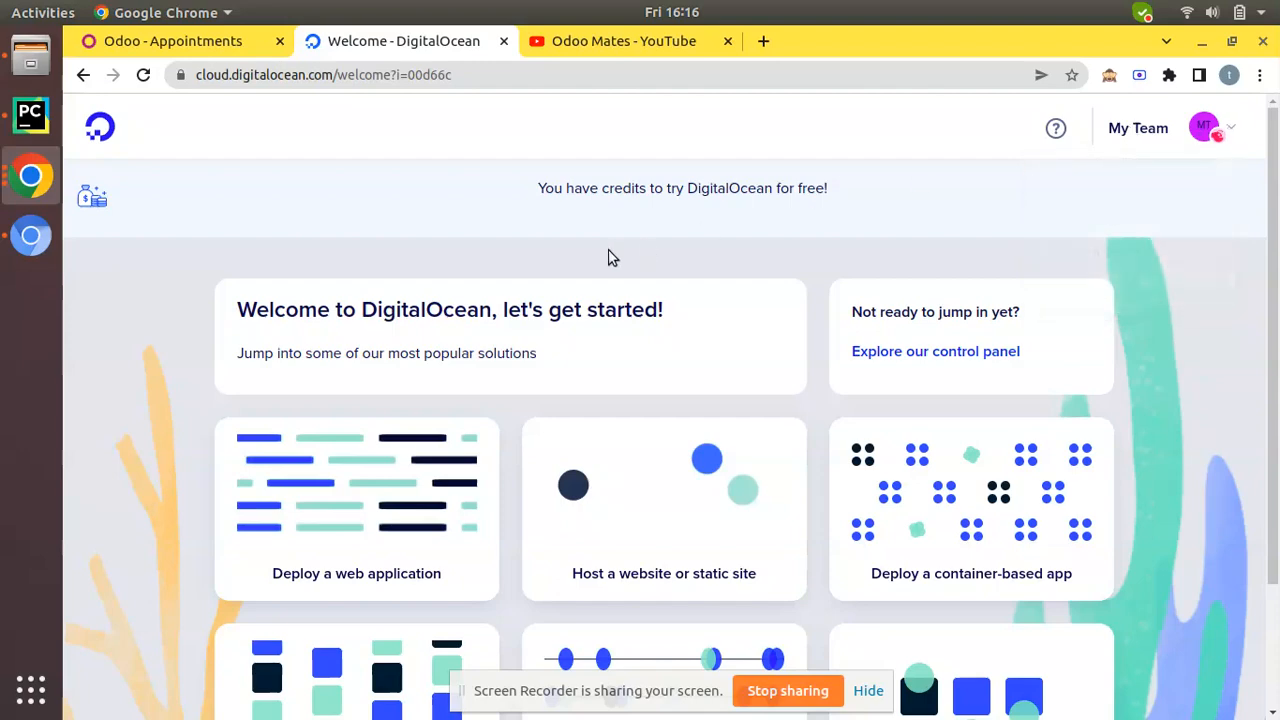
mouse_move(576, 300)
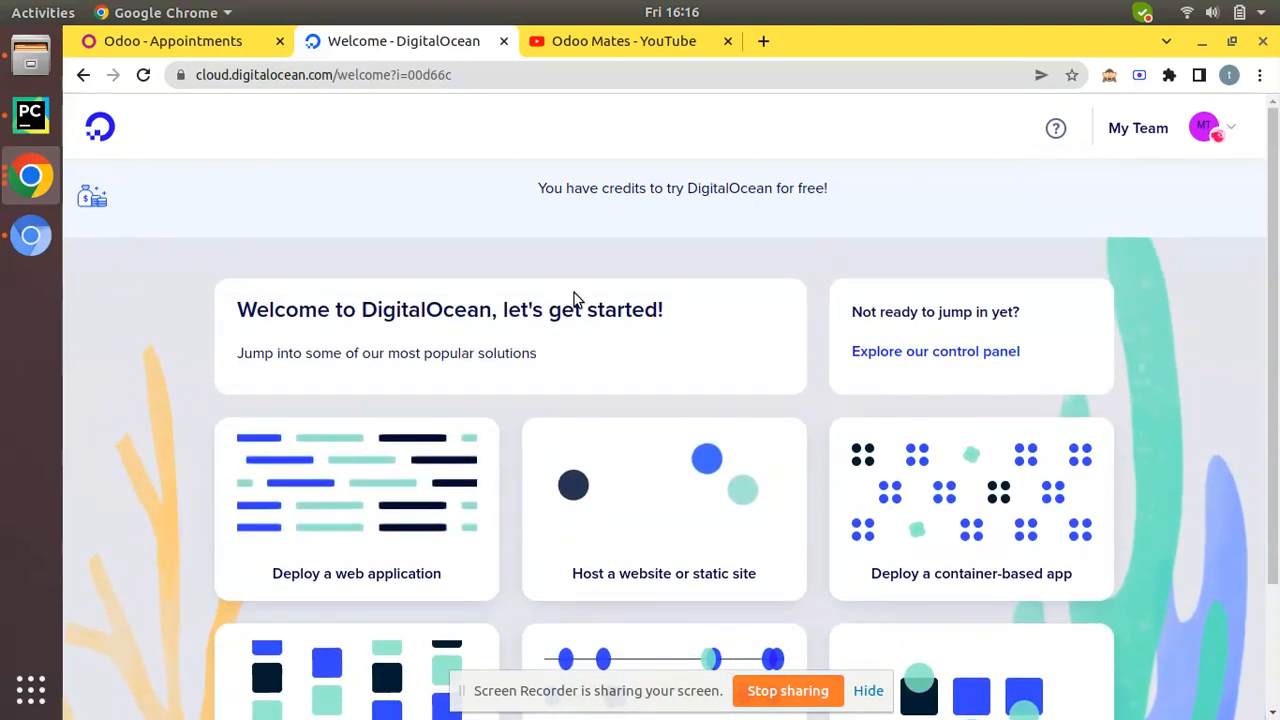
mouse_move(1140, 128)
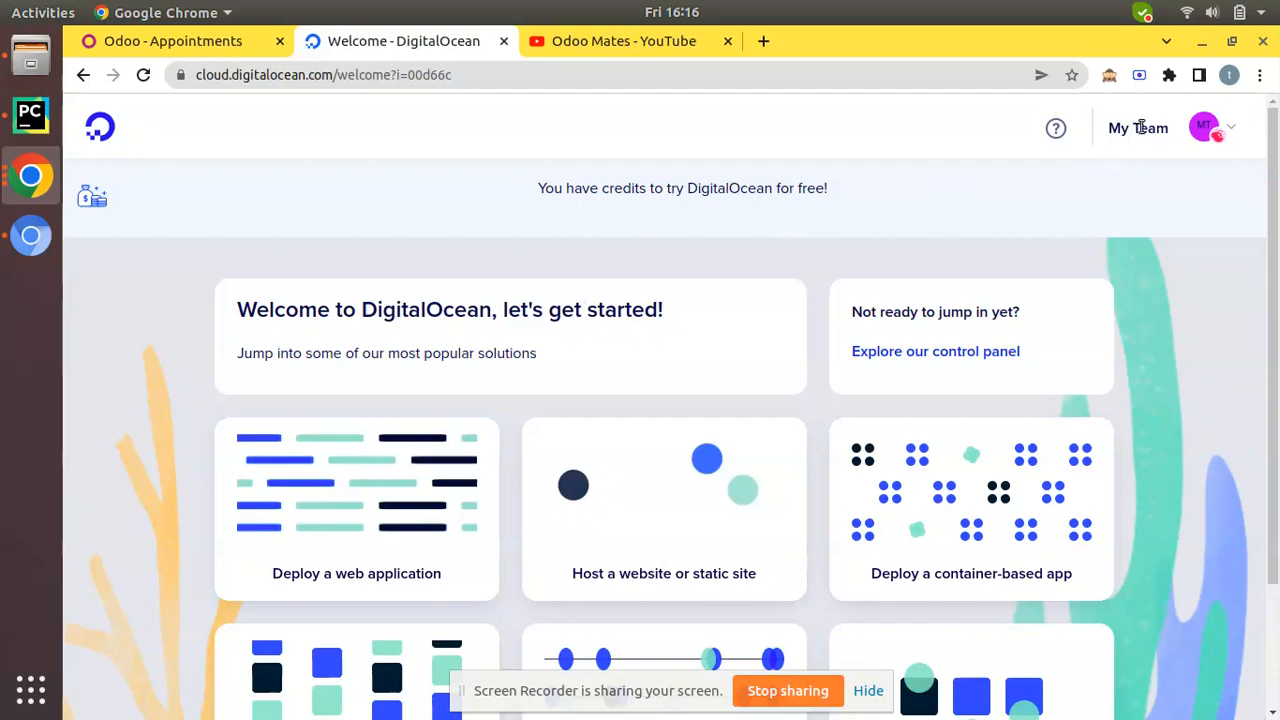
click(1210, 128)
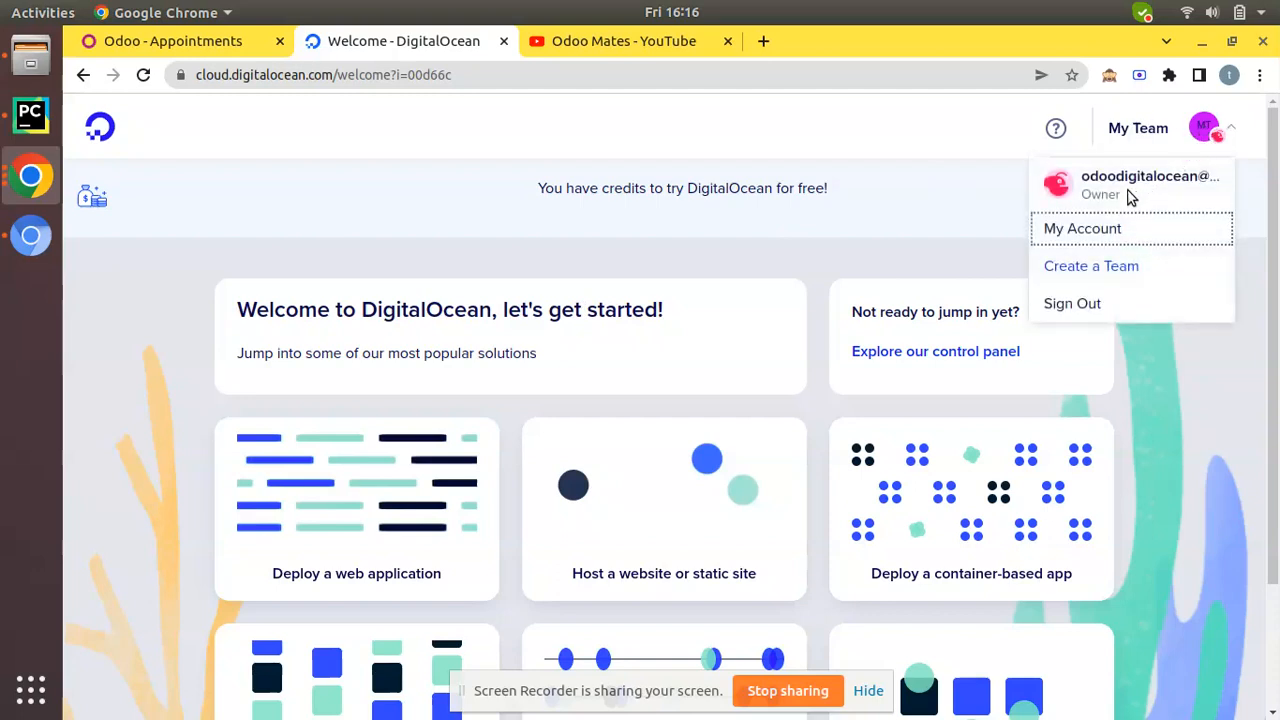
Reach the first-project dashboard with $100.00 credit and dismiss the 'Pricing is changing' notice.
click(100, 128)
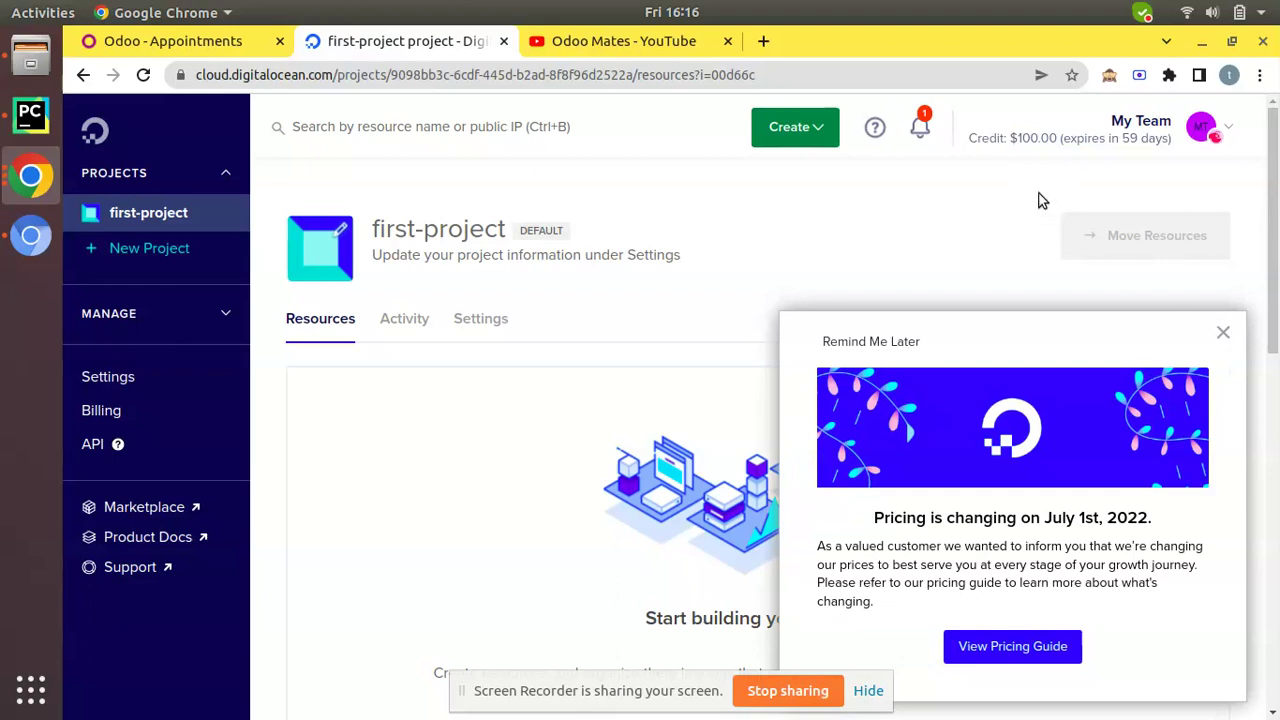
mouse_move(996, 152)
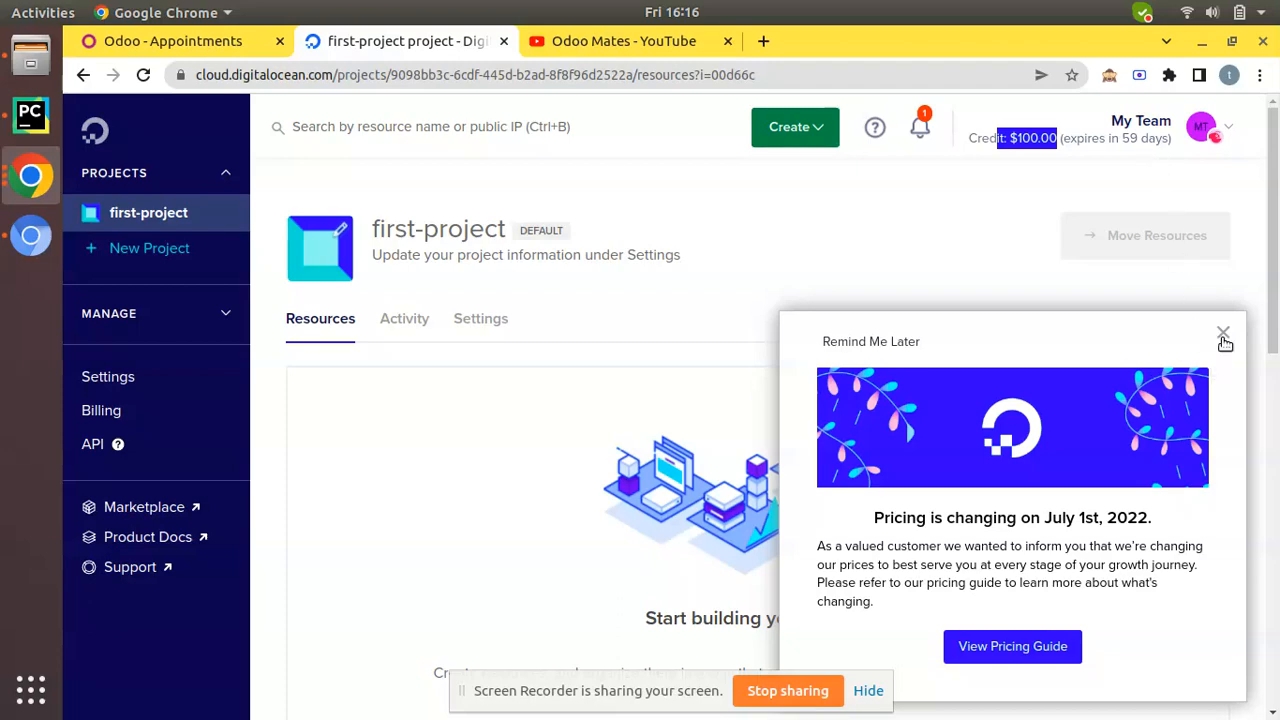
click(1224, 332)
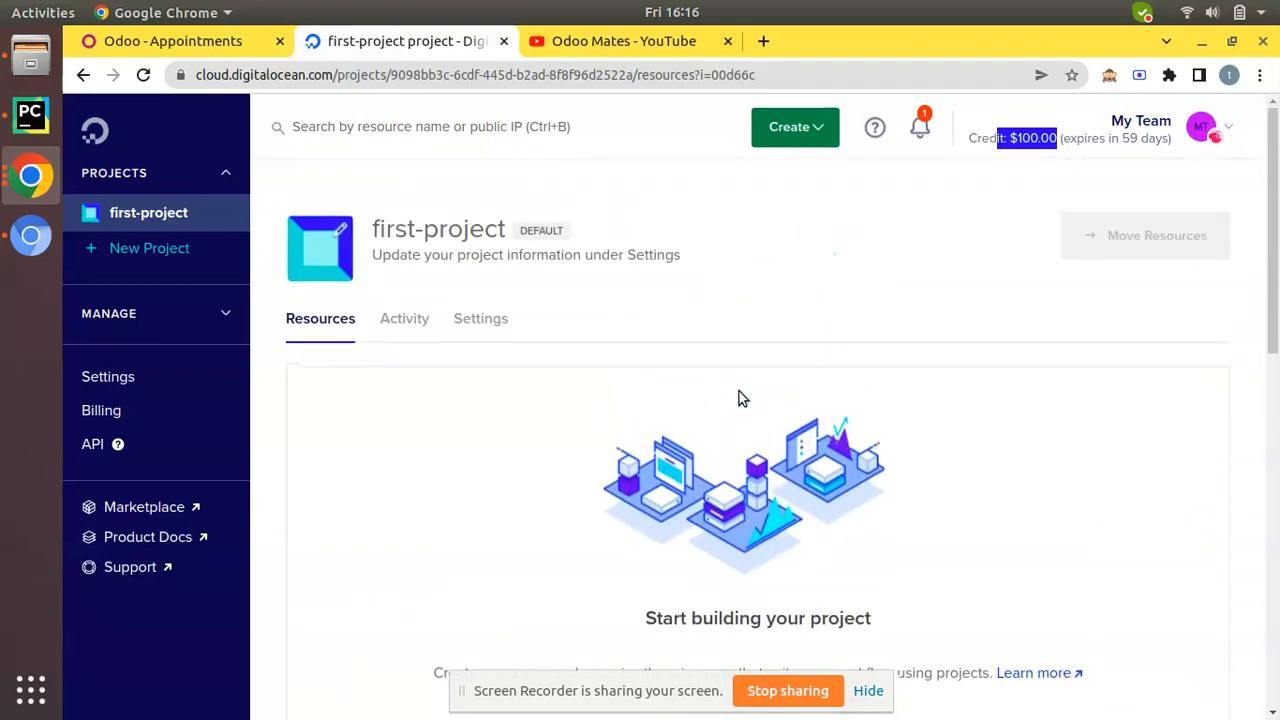